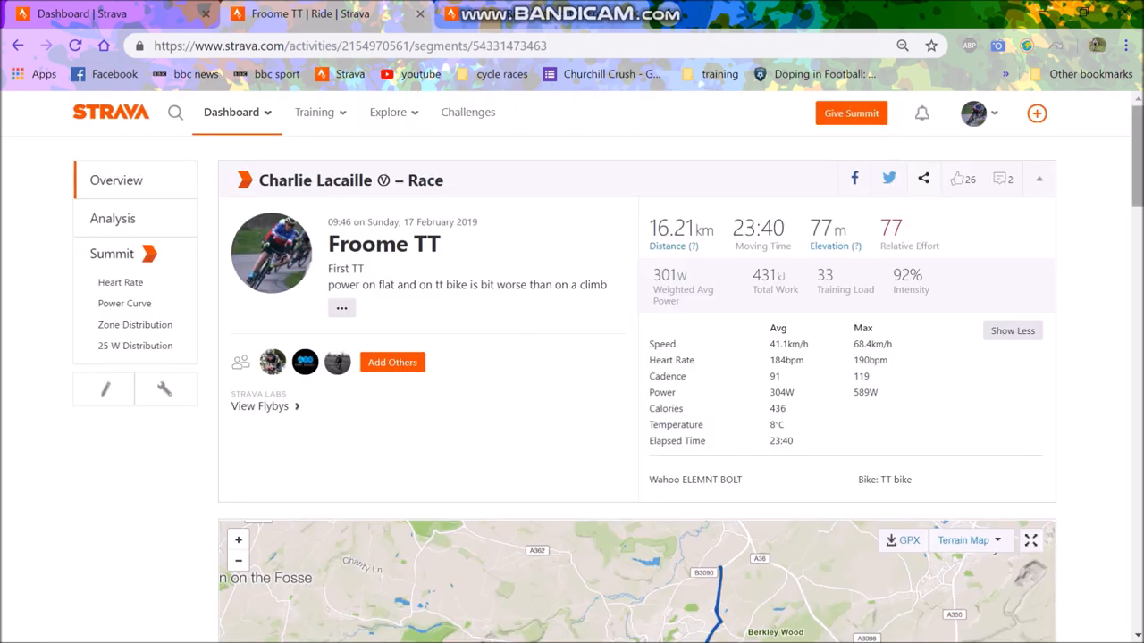
Review the Froome TT ride's distance, moving time, 304W average power and heart-rate stats.
{"action": "scroll", "scroll_direction": "down", "scroll_amount": 3}
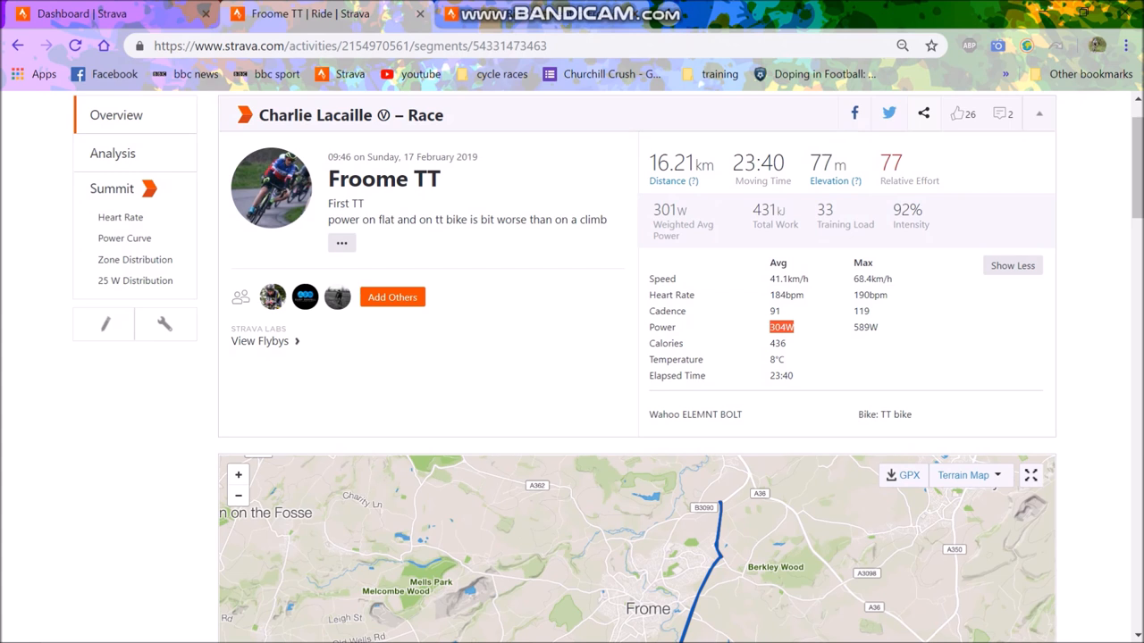
{"action": "left_click", "coordinate": [113, 153]}
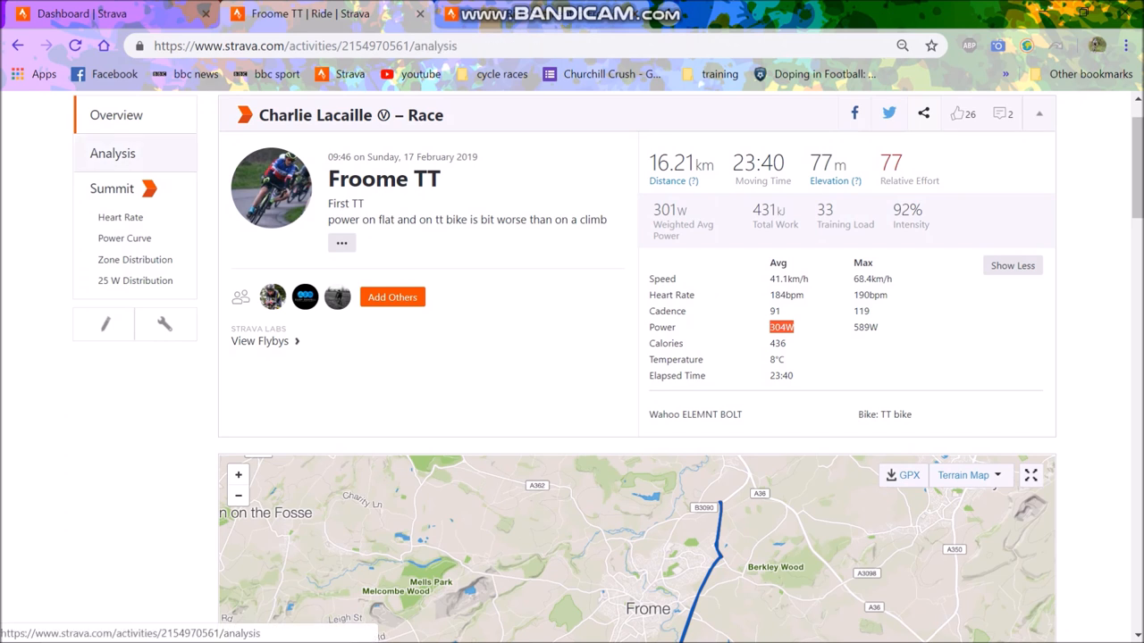
Read the elevation, speed, power, heart-rate and cadence traces around the 9 km mark.
{"action": "scroll", "scroll_direction": "down", "scroll_amount": 3}
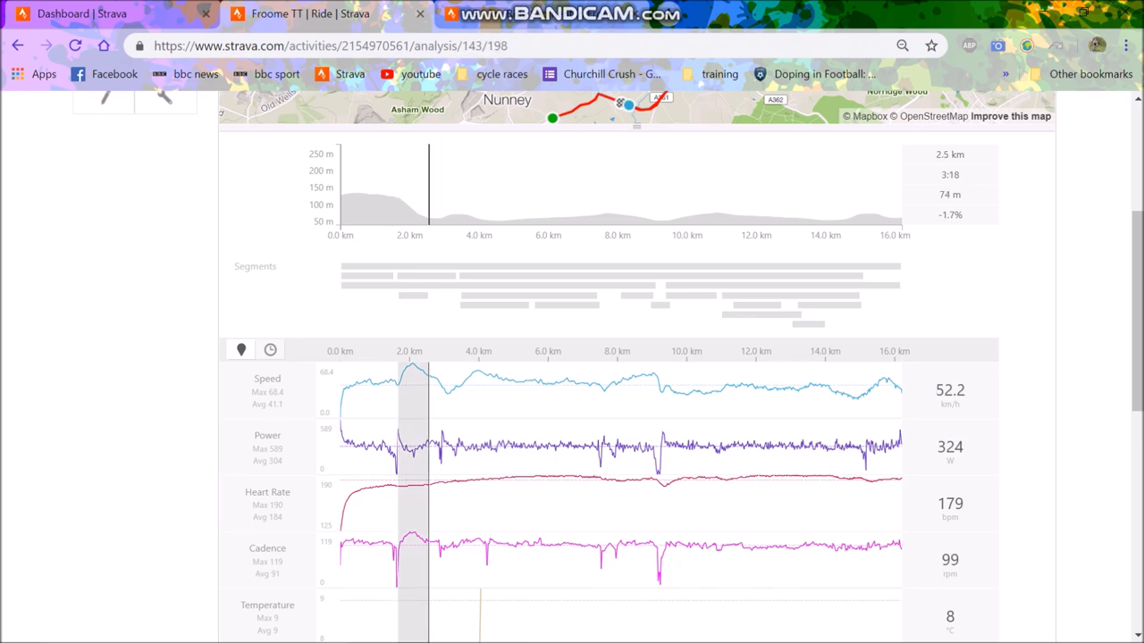
{"action": "left_click_drag", "start_coordinate": [400, 183], "coordinate": [429, 184]}
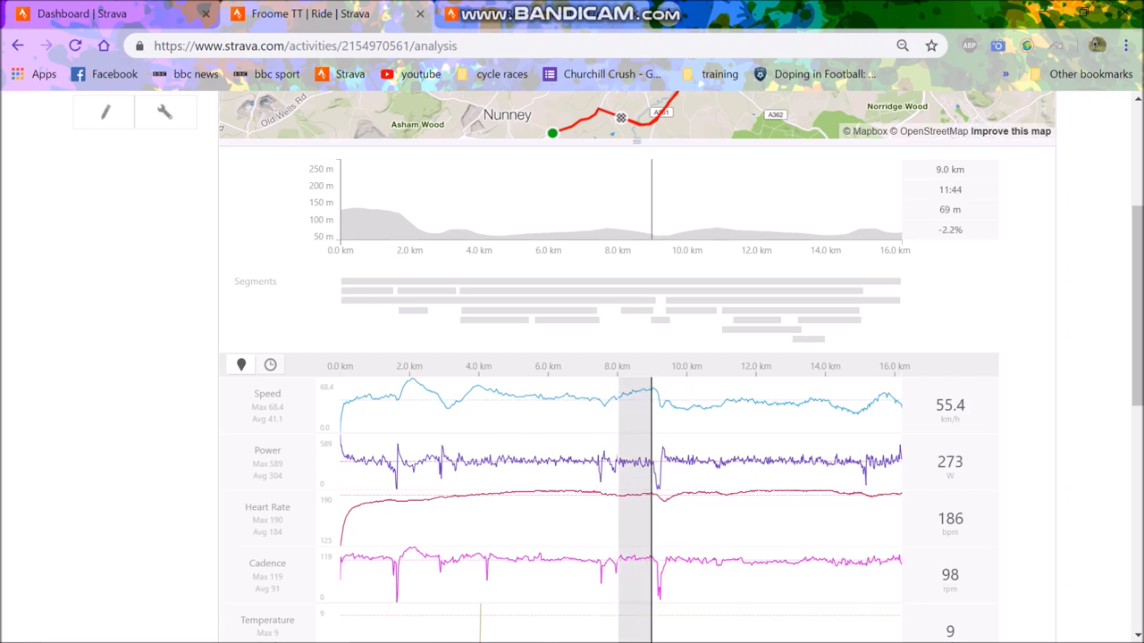
Zoom the charts into 8–9 km, then about 9.5–15 km, and return to the full-course map.
{"action": "left_click_drag", "start_coordinate": [616, 206], "coordinate": [657, 205]}
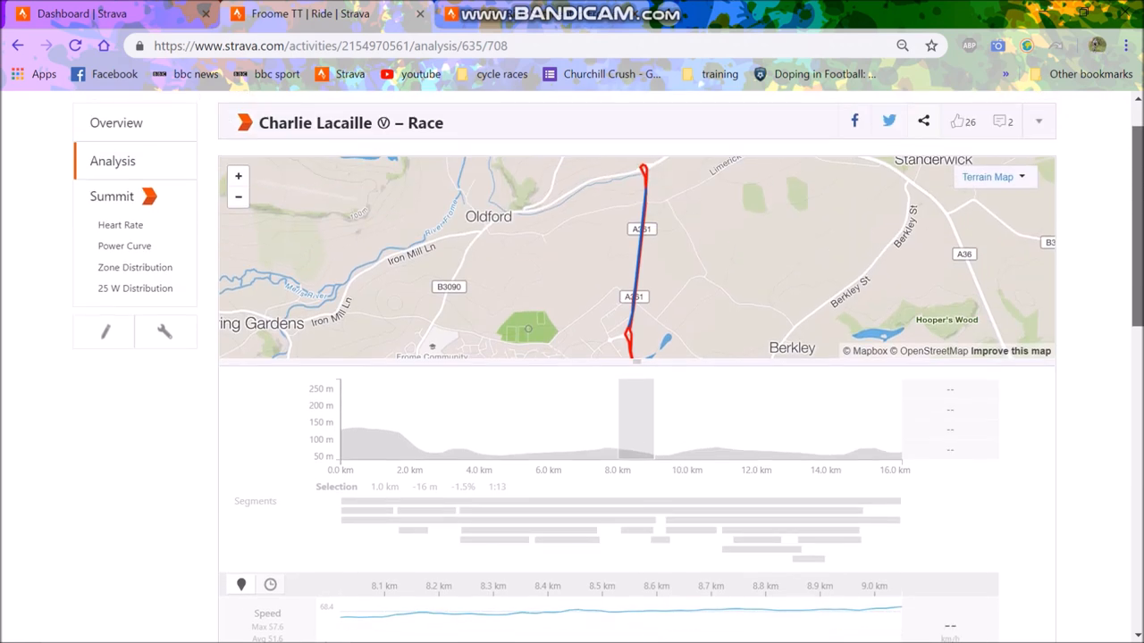
{"action": "scroll", "scroll_direction": "down", "scroll_amount": 3}
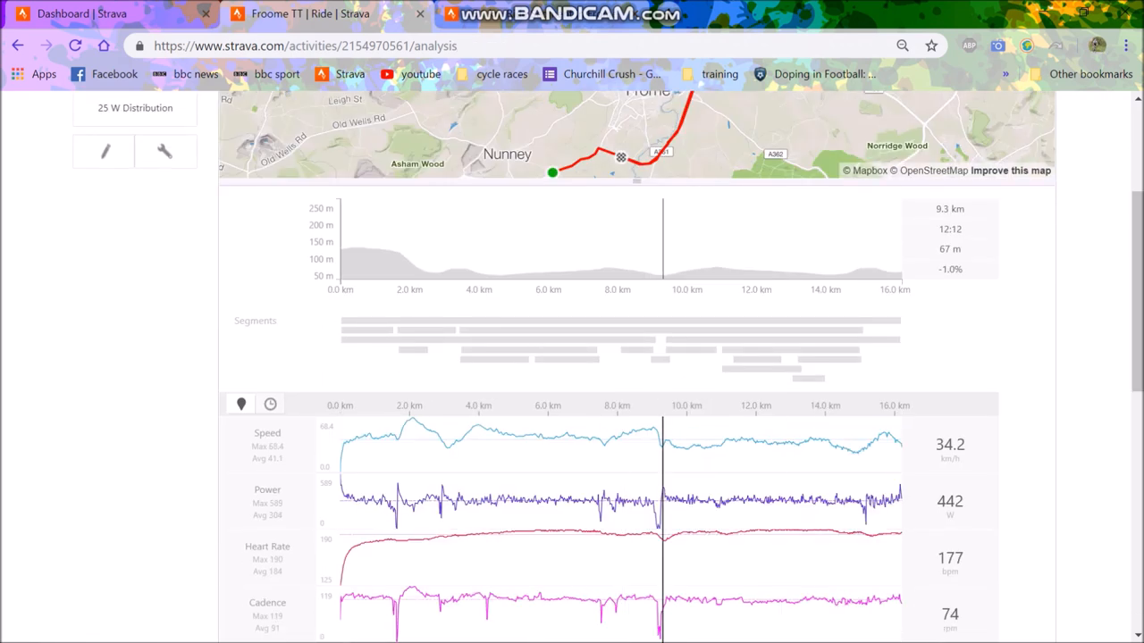
{"action": "left_click_drag", "start_coordinate": [661, 237], "coordinate": [858, 237]}
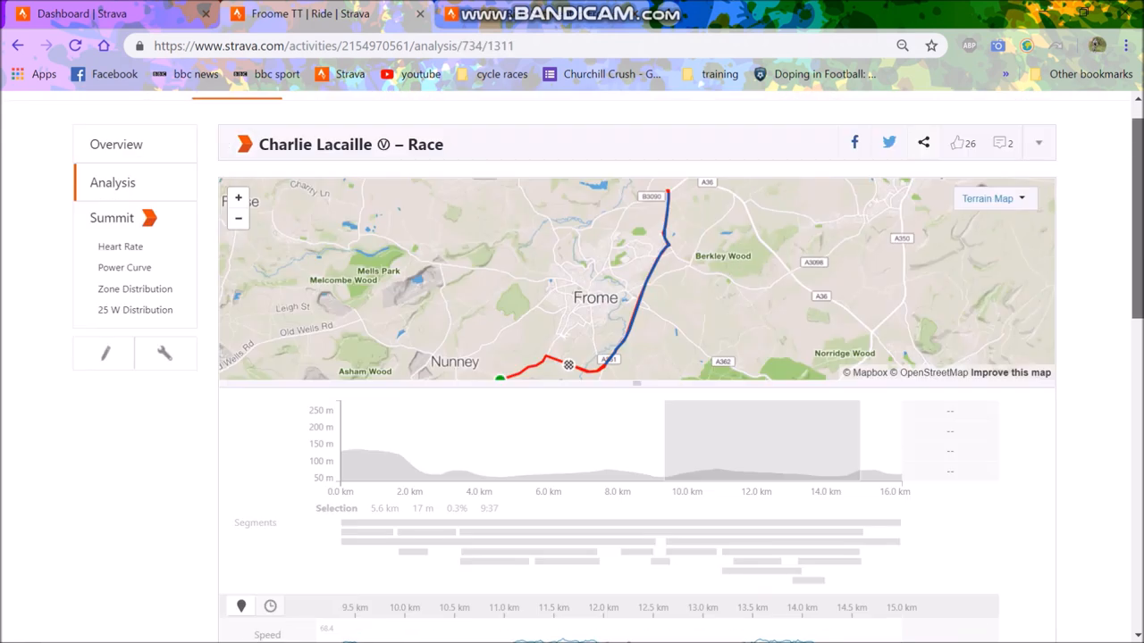
{"action": "scroll", "scroll_direction": "down", "scroll_amount": 3}
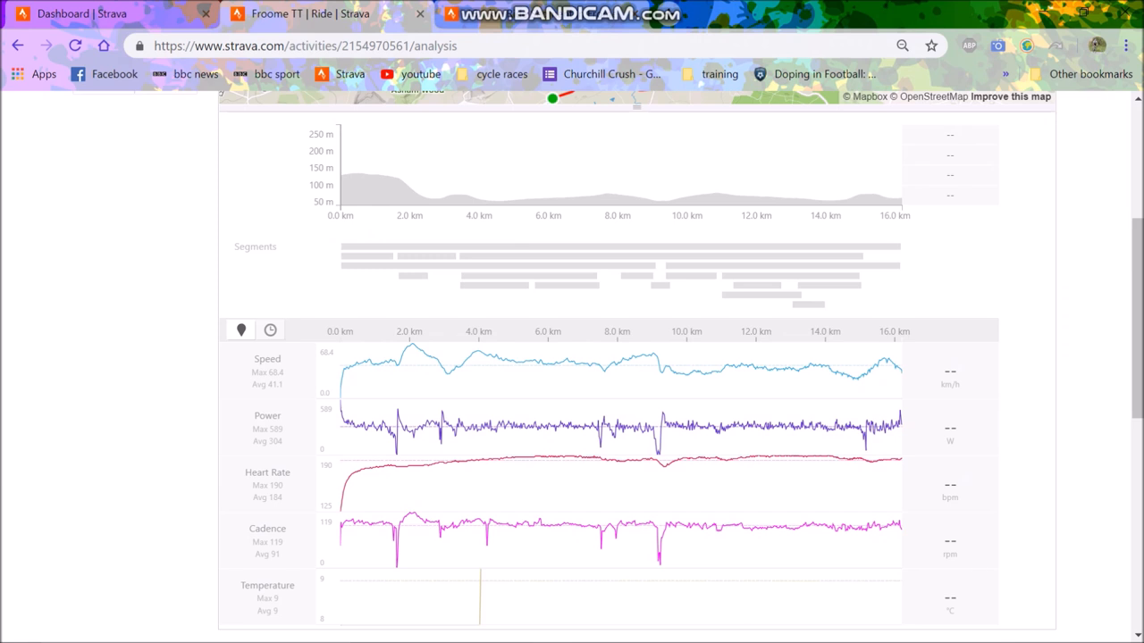
{"action": "scroll", "scroll_direction": "up", "scroll_amount": 3}
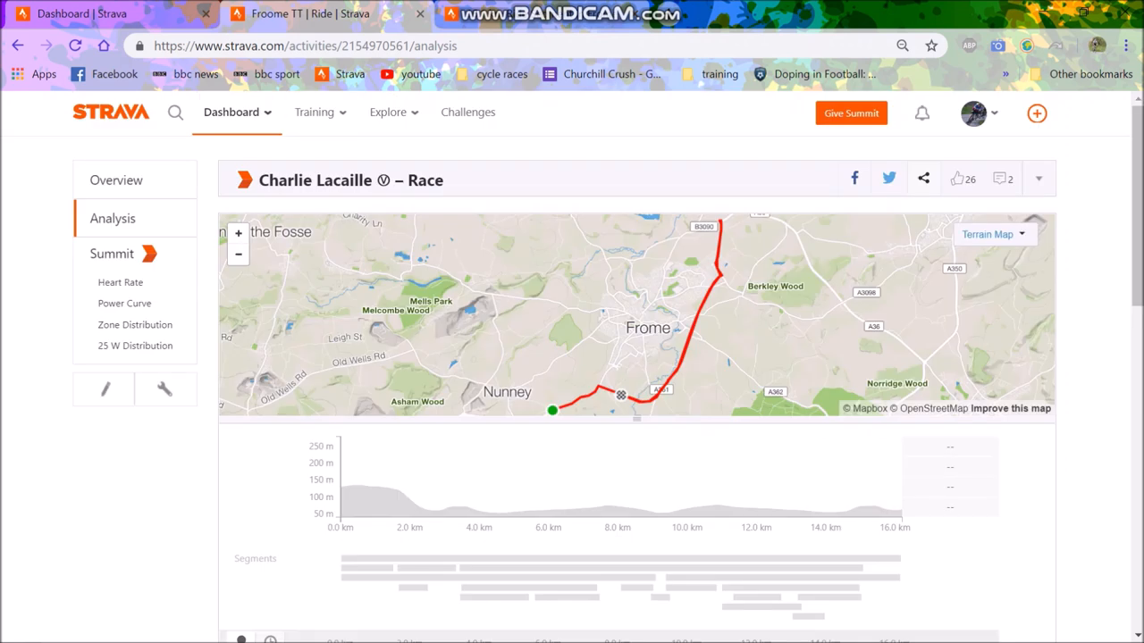
Return to the ride overview and scroll to its segment list.
{"action": "left_click", "coordinate": [117, 180]}
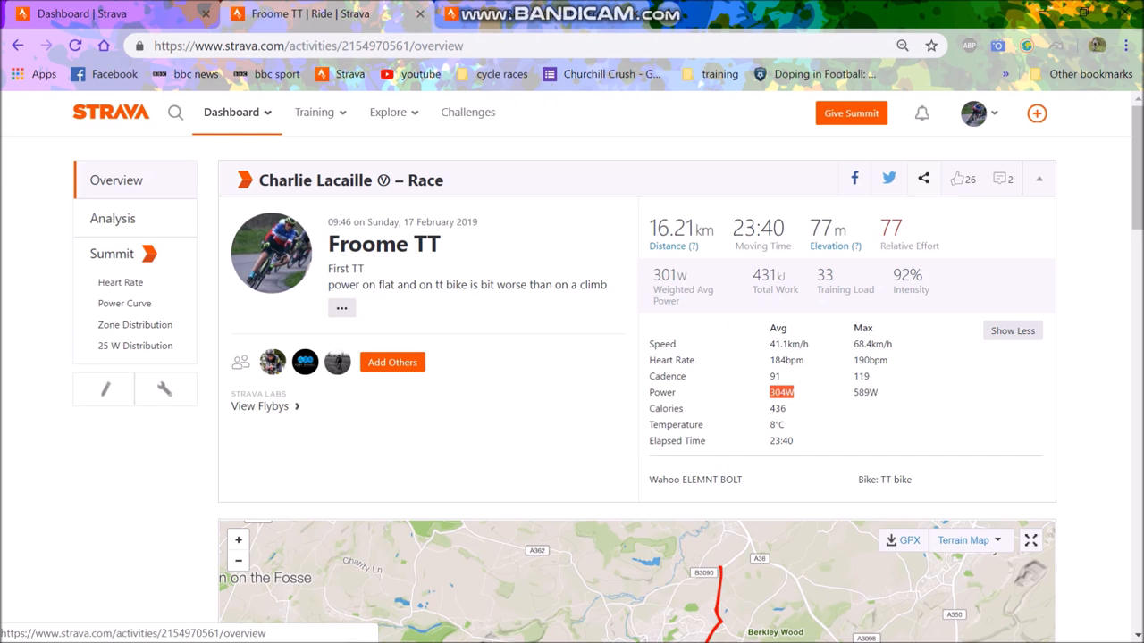
{"action": "scroll", "scroll_direction": "down", "scroll_amount": 3}
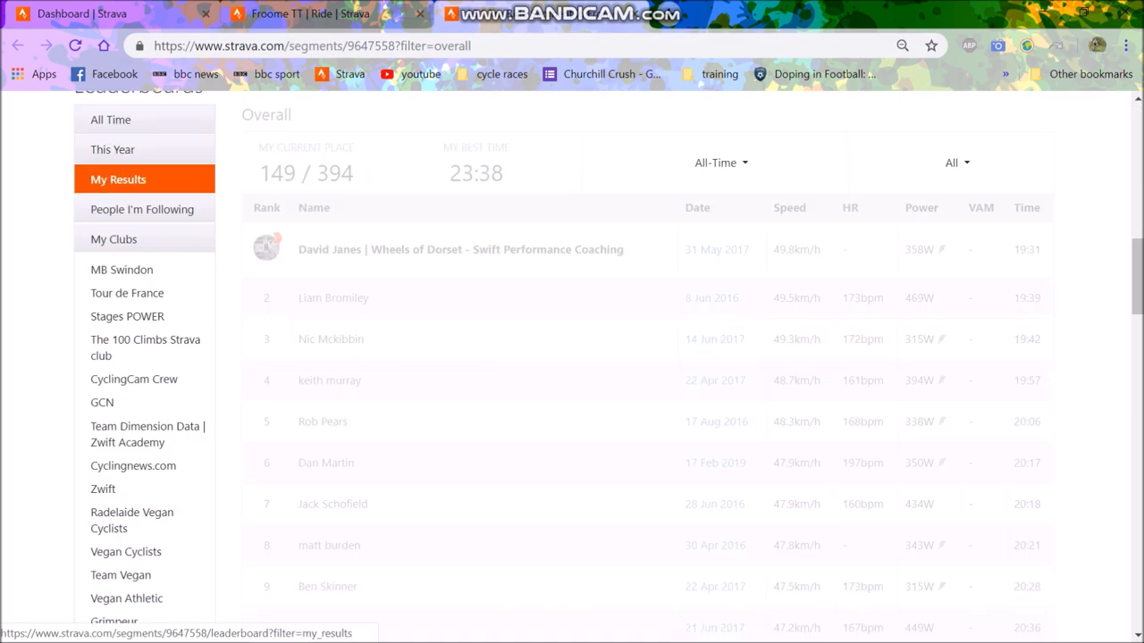
Filter the segment leaderboard to My Results, This Year, then Today.
{"action": "left_click", "coordinate": [142, 209]}
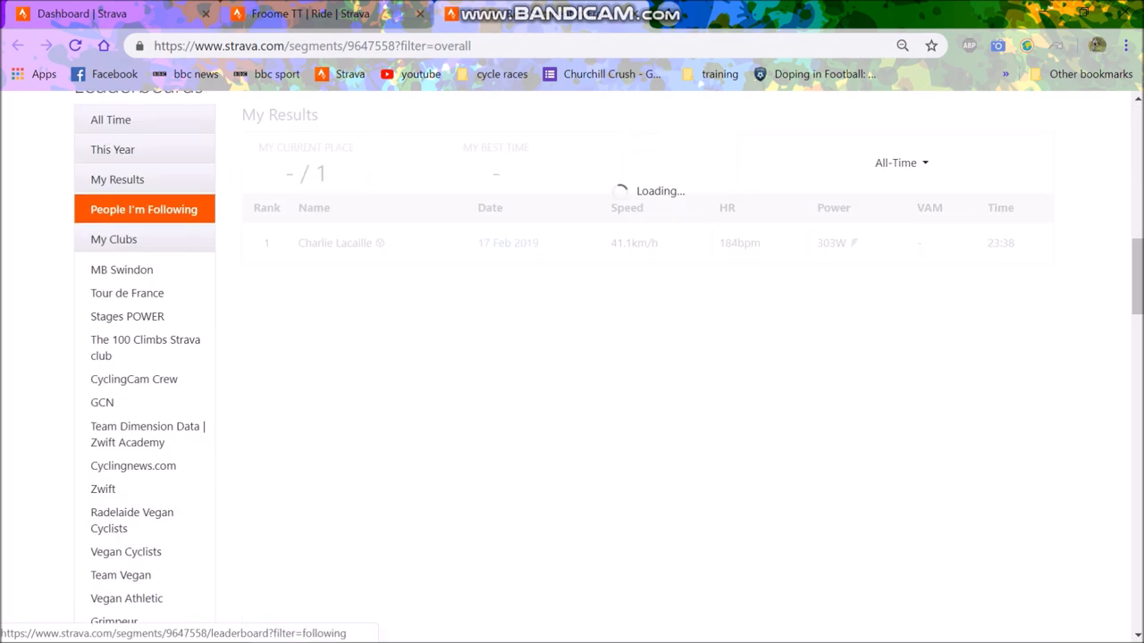
{"action": "left_click", "coordinate": [113, 150]}
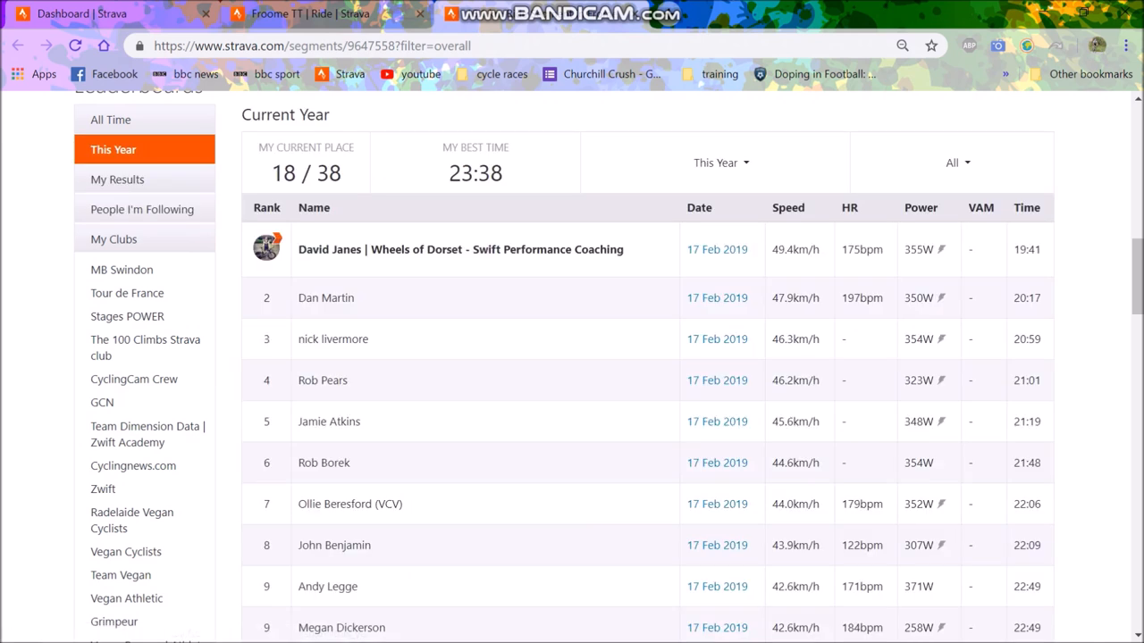
{"action": "left_click", "coordinate": [720, 162]}
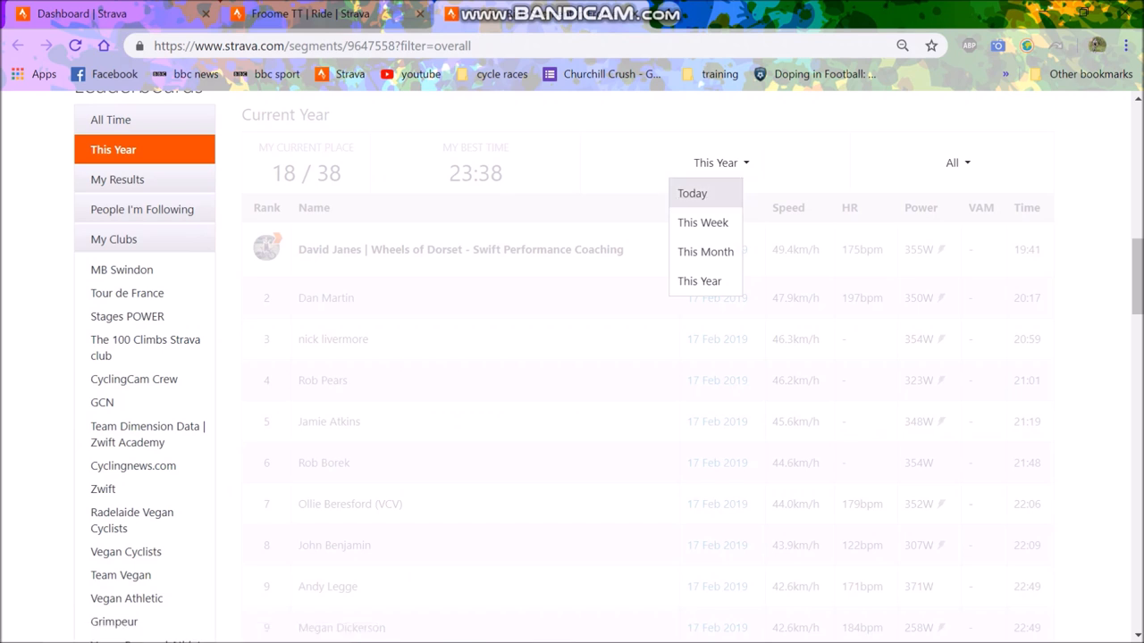
{"action": "left_click", "coordinate": [719, 162]}
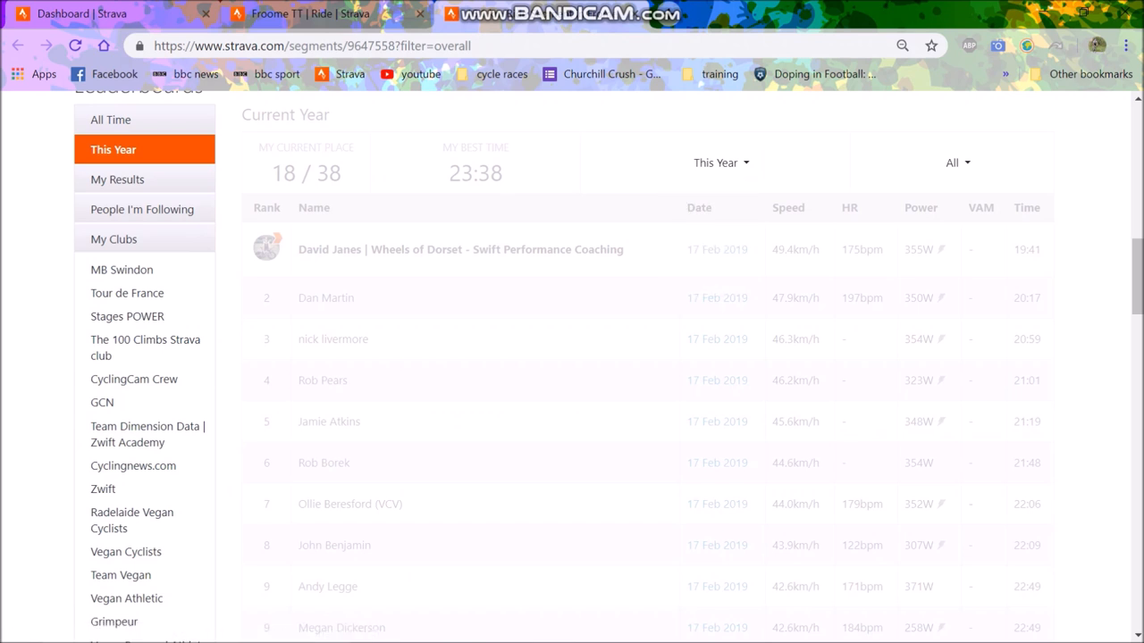
Scroll through today's 37 efforts, comparing riders' times and power.
{"action": "scroll", "scroll_direction": "down", "scroll_amount": 3}
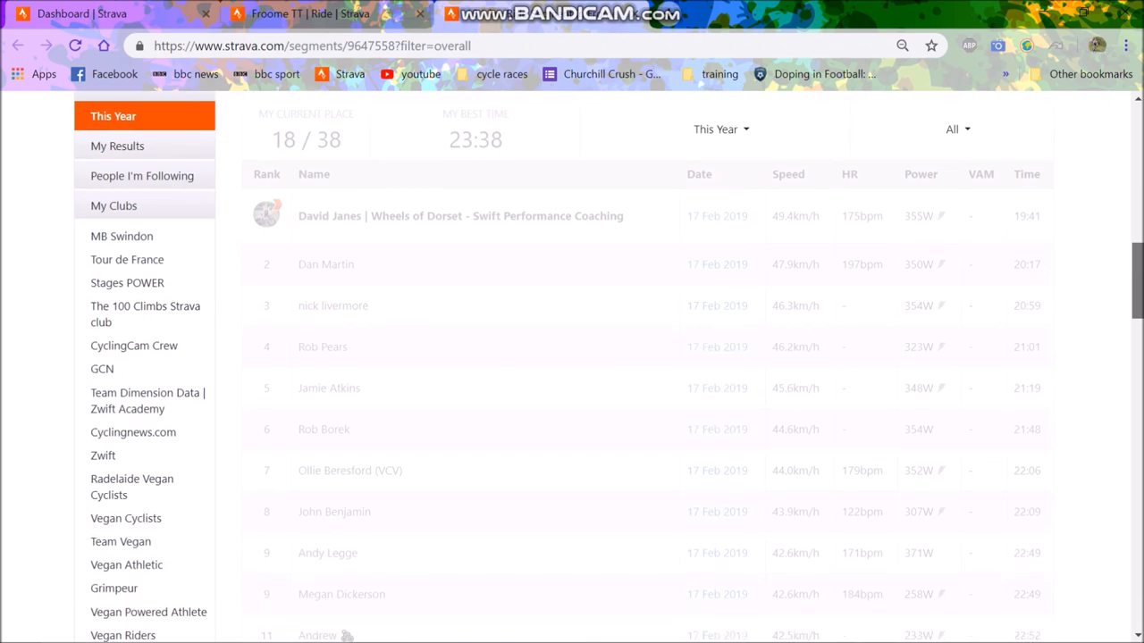
{"action": "scroll", "scroll_direction": "down", "scroll_amount": 3}
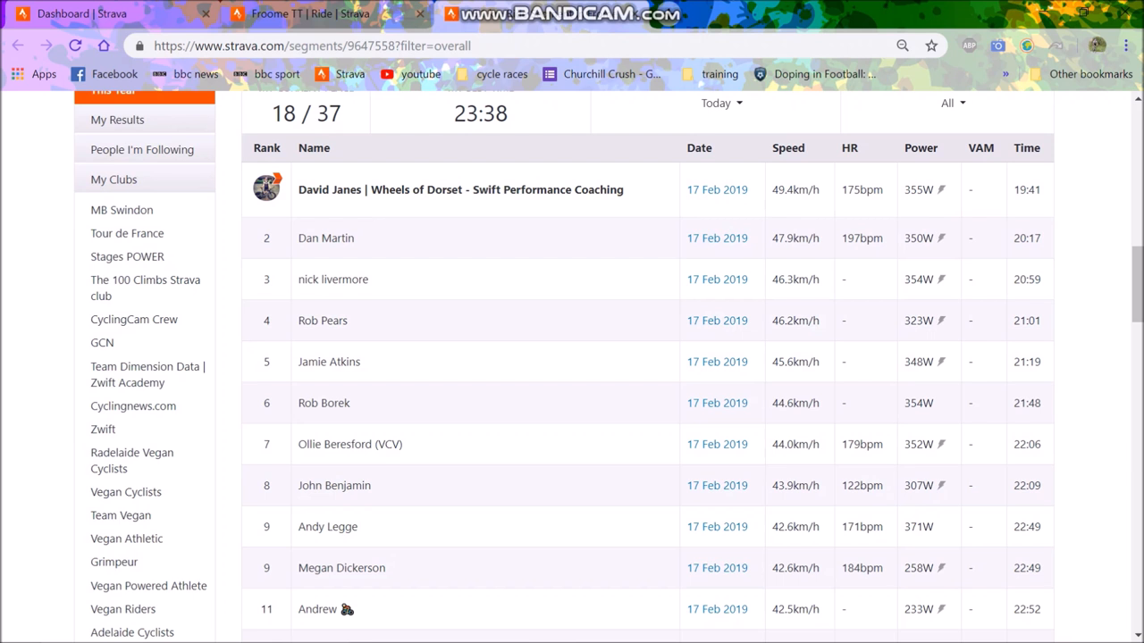
{"action": "scroll", "scroll_direction": "down", "scroll_amount": 3}
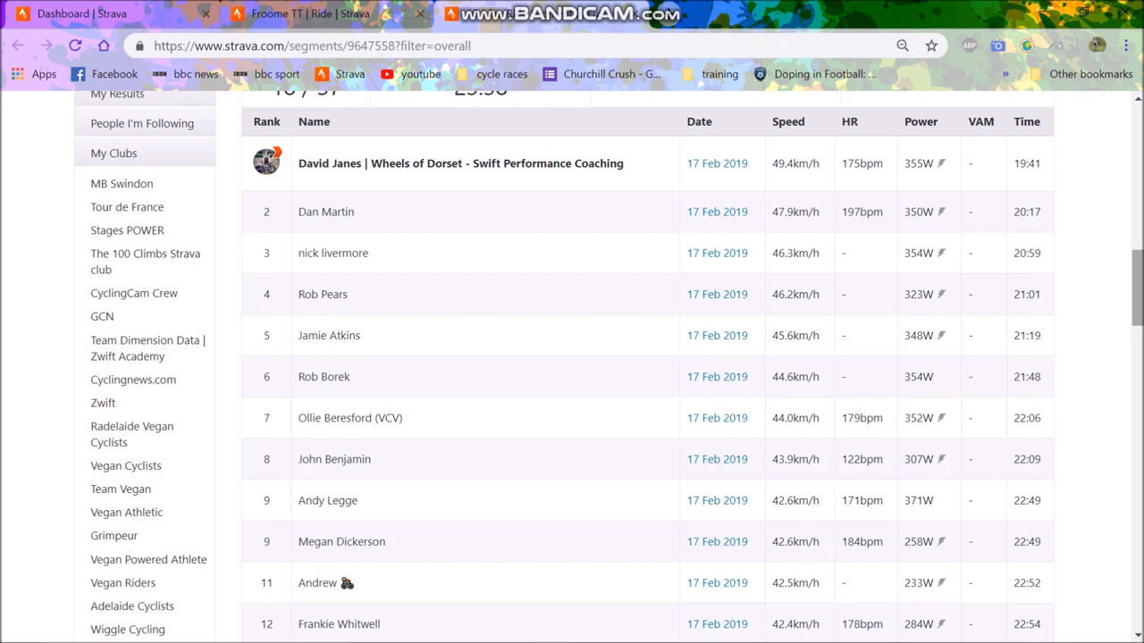
{"action": "scroll", "scroll_direction": "down", "scroll_amount": 3}
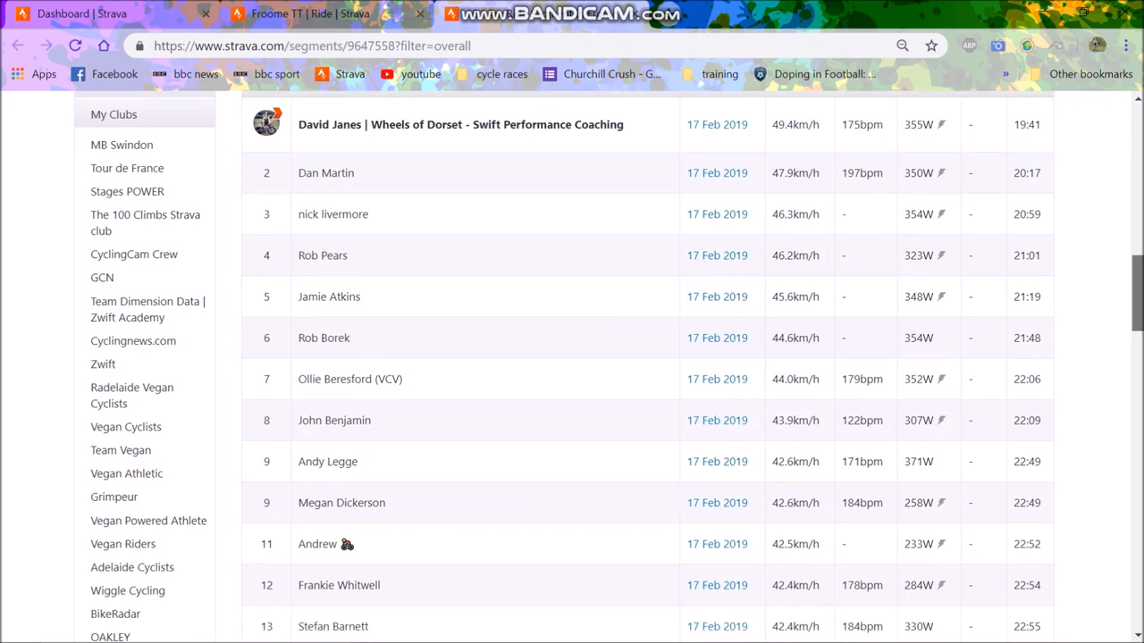
{"action": "scroll", "scroll_direction": "down", "scroll_amount": 3}
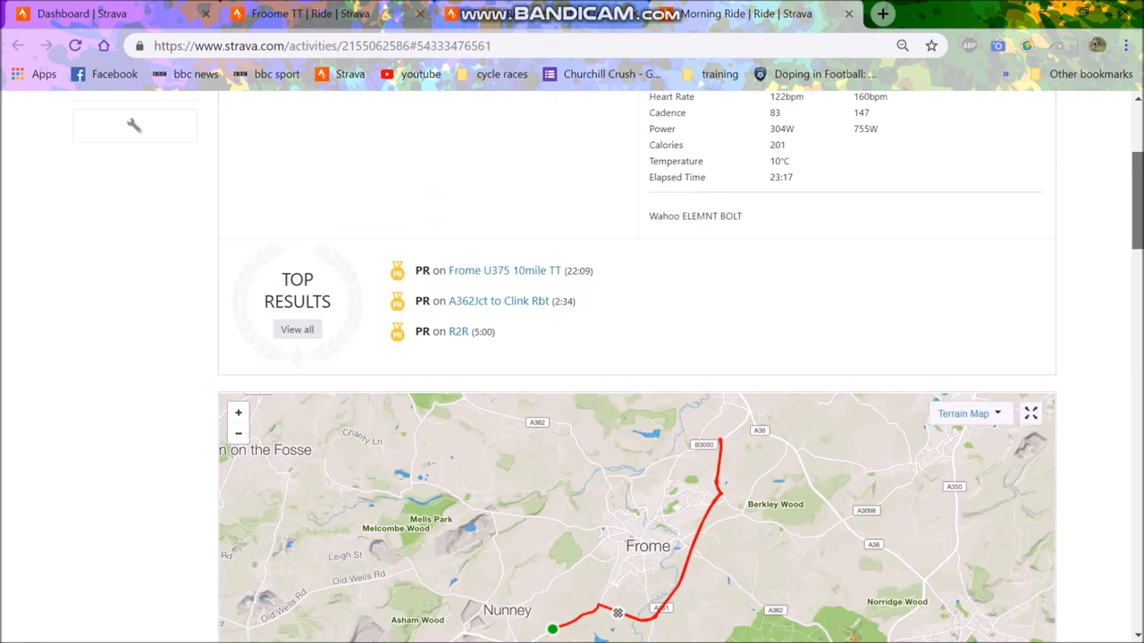
View the eighth-placed rider's Morning Ride analysis, then today's leaderboard down to 16th place.
{"action": "scroll", "scroll_direction": "up", "scroll_amount": 3}
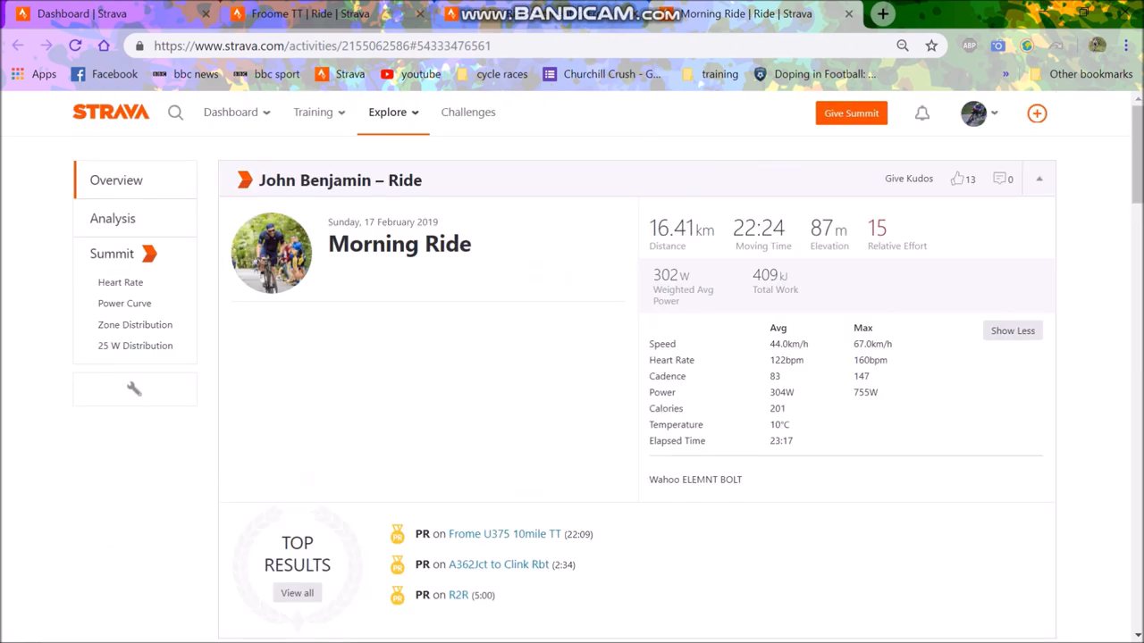
{"action": "left_click", "coordinate": [112, 218]}
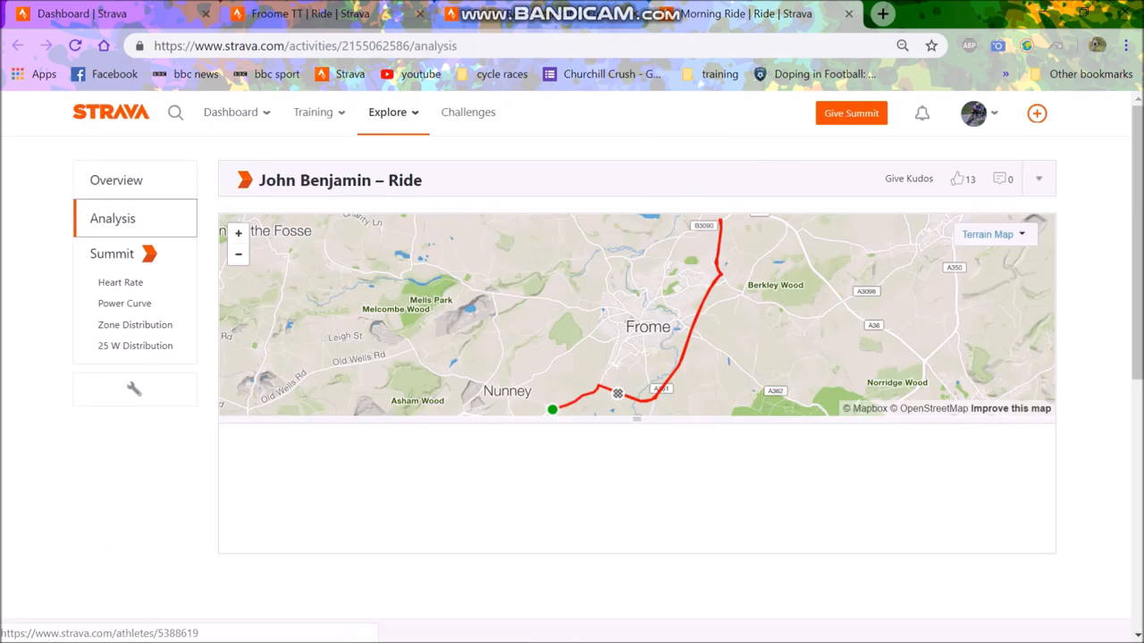
{"action": "scroll", "scroll_direction": "down", "scroll_amount": 3}
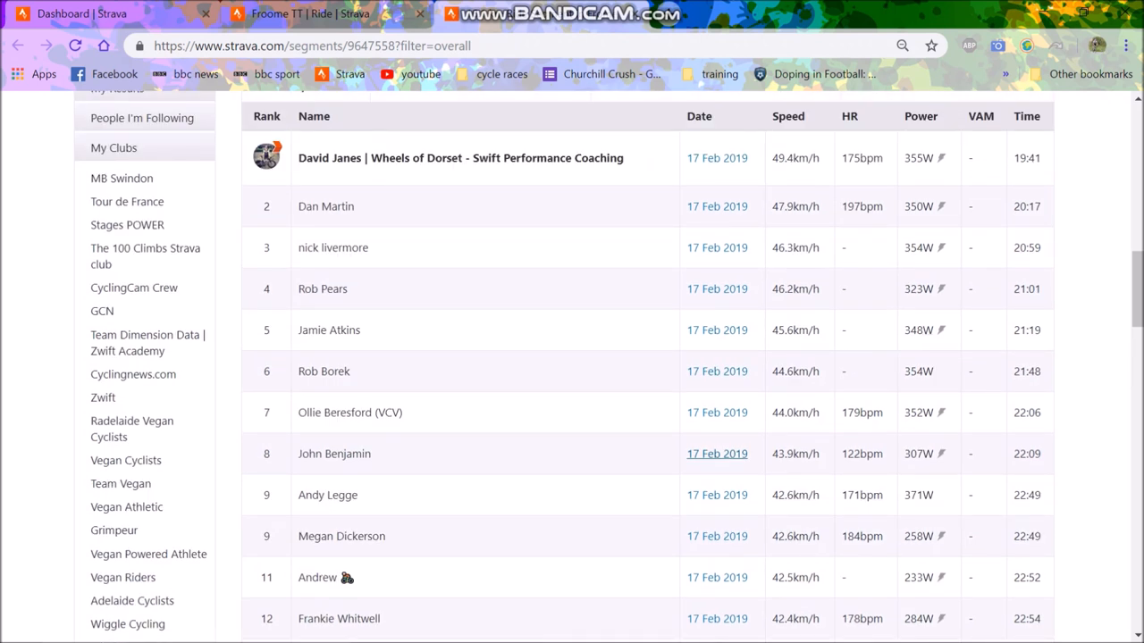
{"action": "scroll", "scroll_direction": "down", "scroll_amount": 3}
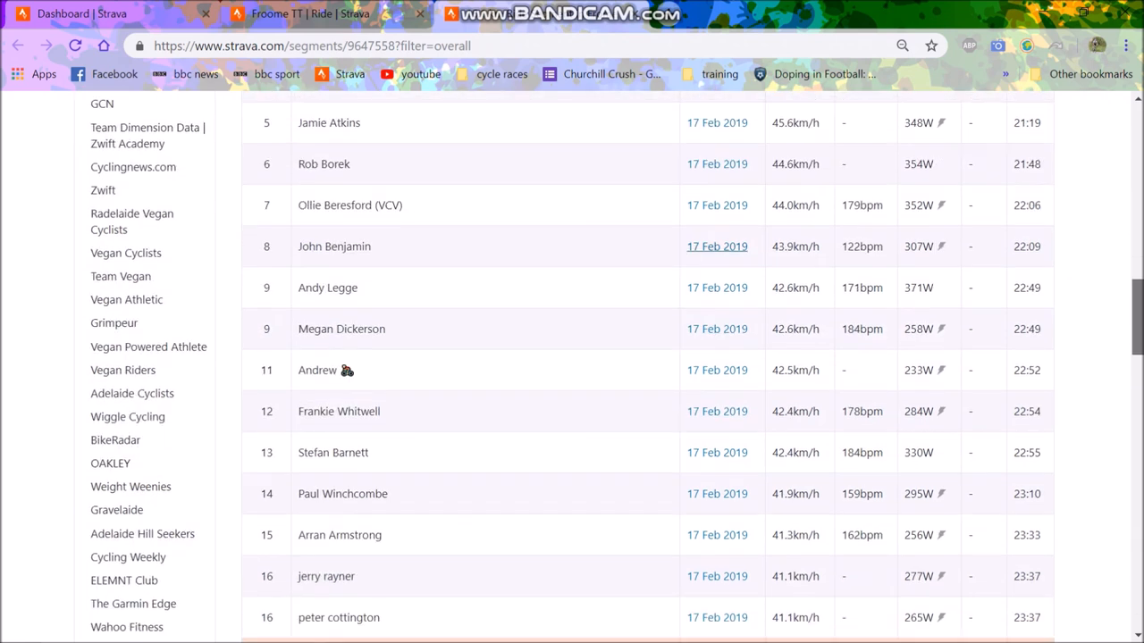
Scroll today's leaderboard down to 20th place, past the ninth-placed rider's 17 Feb 2019 entry.
{"action": "scroll", "scroll_direction": "down", "scroll_amount": 3}
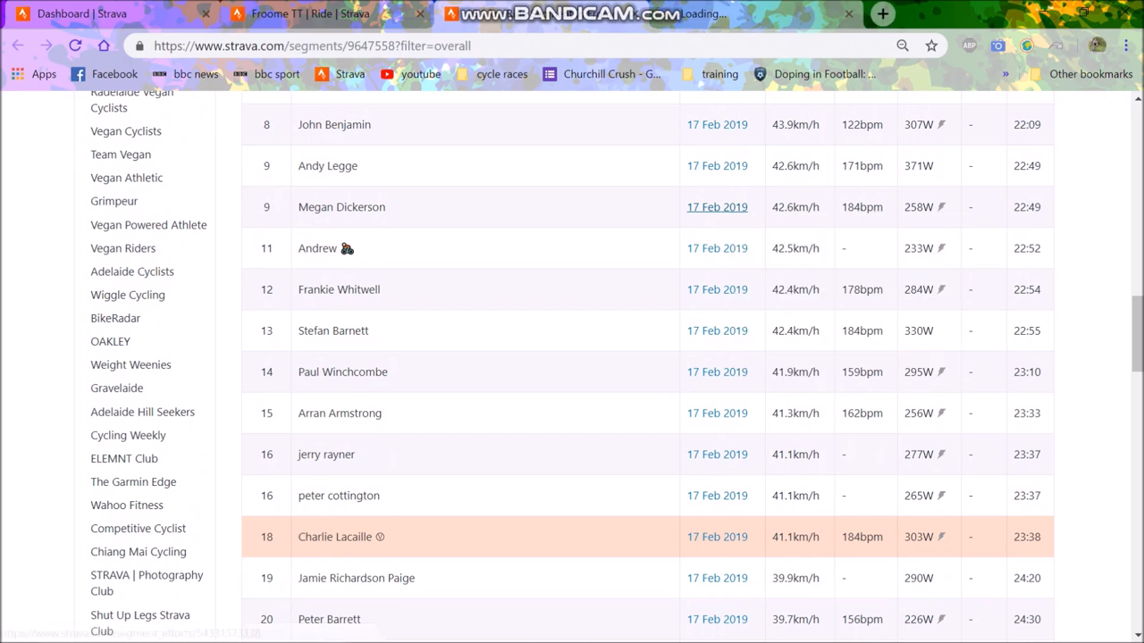
{"action": "mouse_move", "coordinate": [857, 207]}
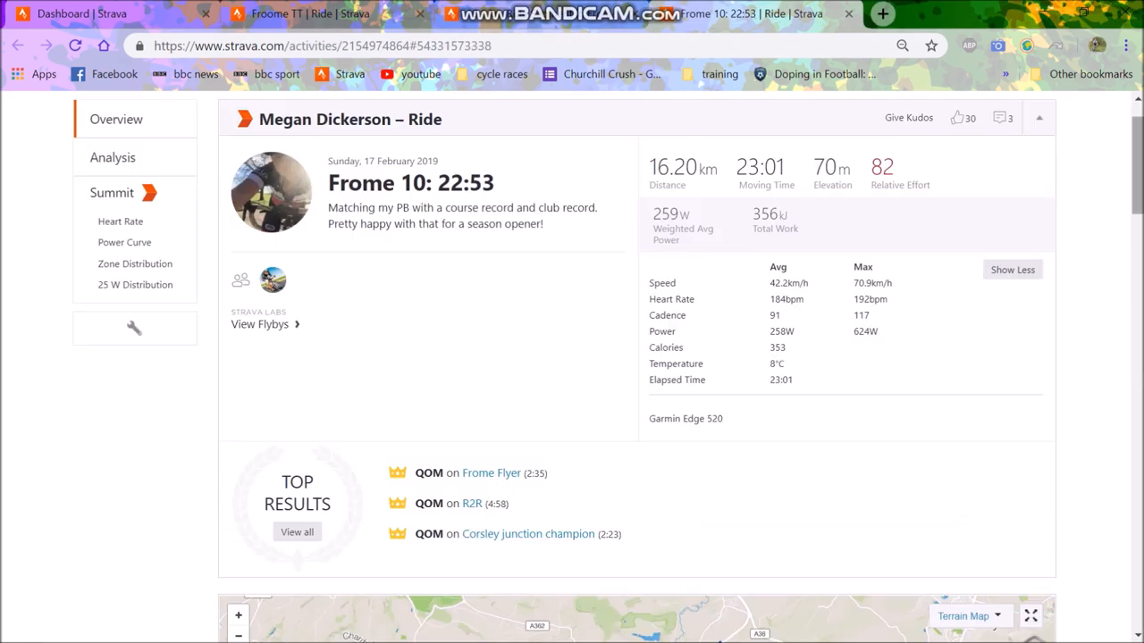
View the rival's 258 W power curve, then go back to the segment leaderboard.
{"action": "left_click", "coordinate": [124, 243]}
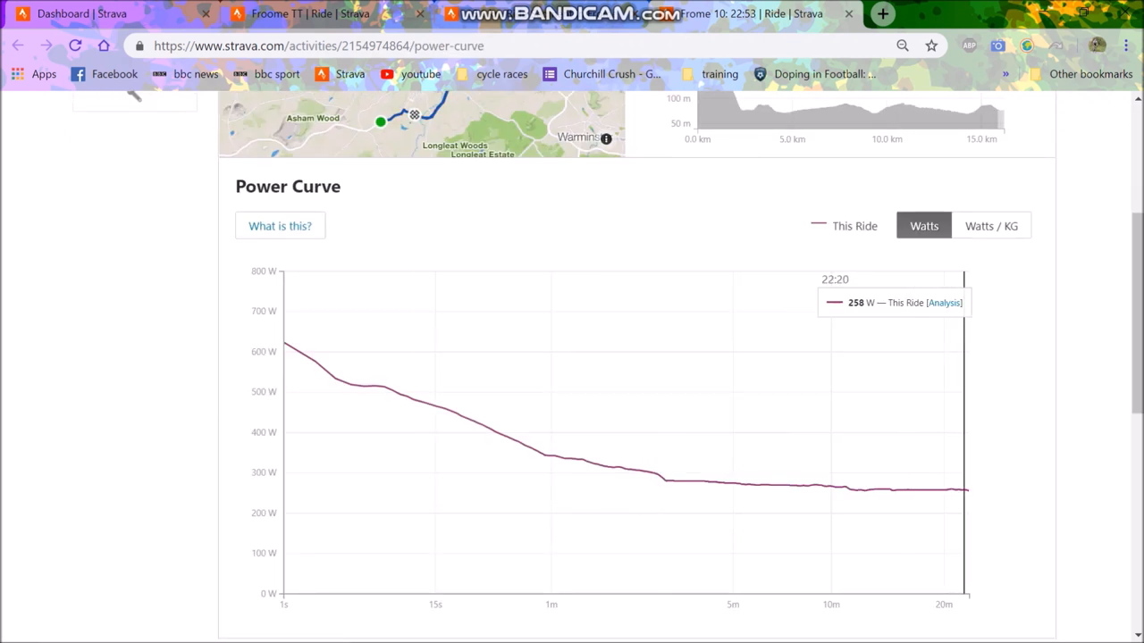
{"action": "left_click", "coordinate": [990, 225]}
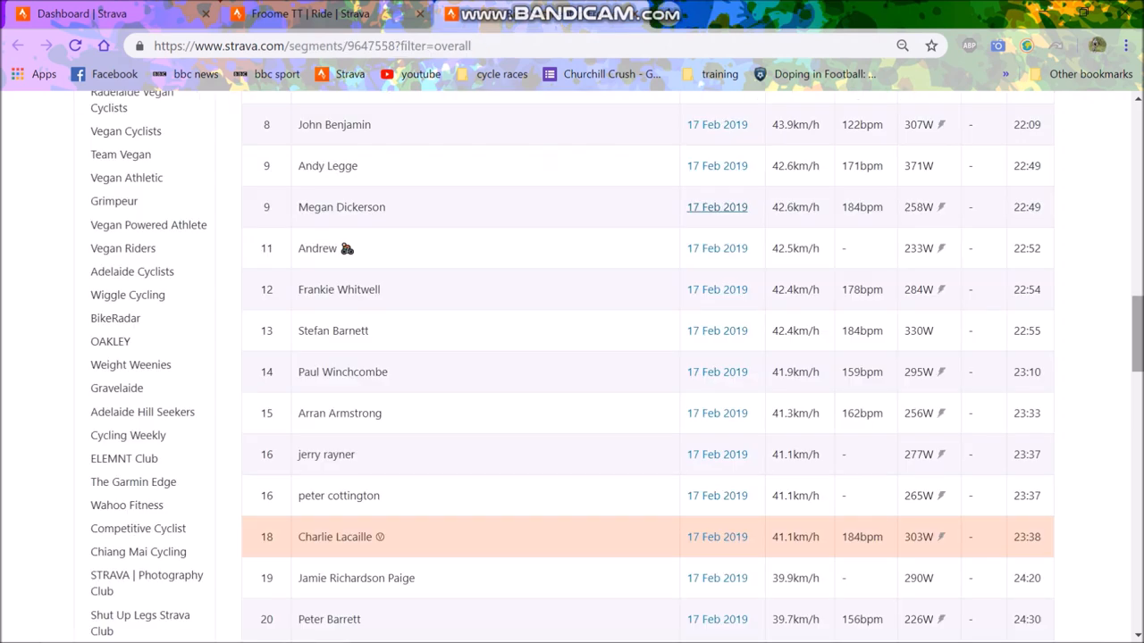
{"action": "scroll", "scroll_direction": "down", "scroll_amount": 3}
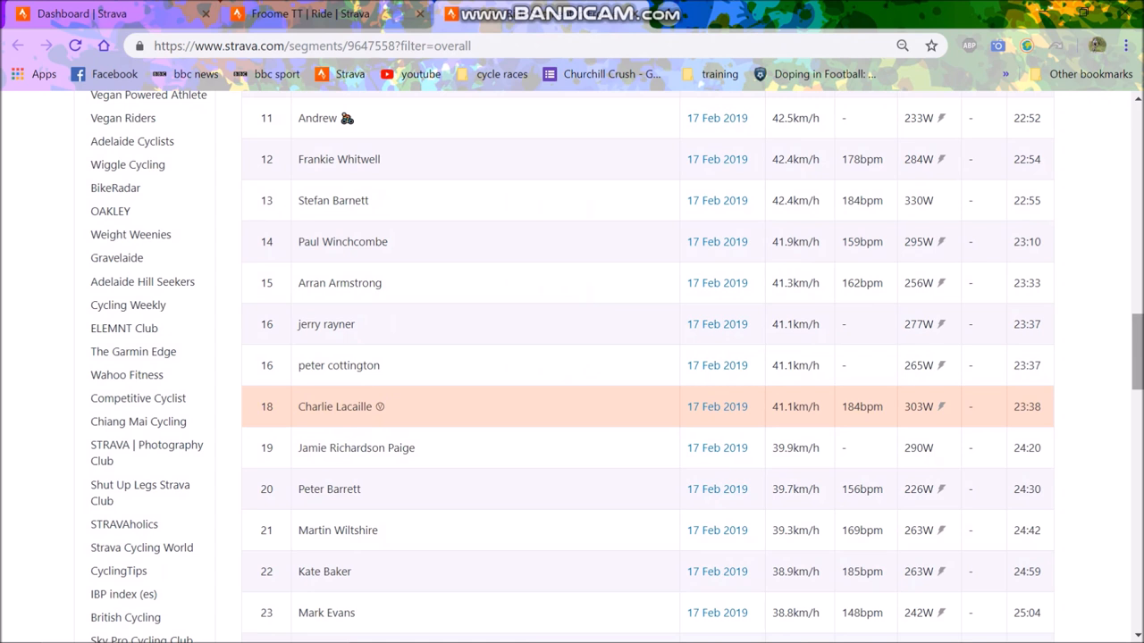
{"action": "scroll", "scroll_direction": "down", "scroll_amount": 3}
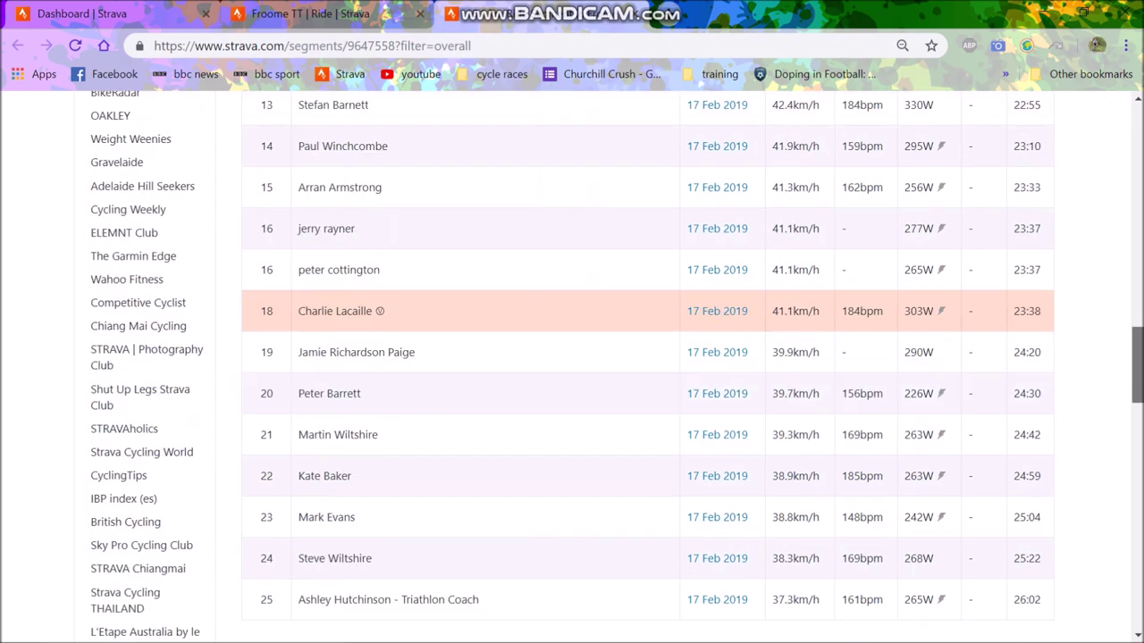
{"action": "scroll", "scroll_direction": "down", "scroll_amount": 3}
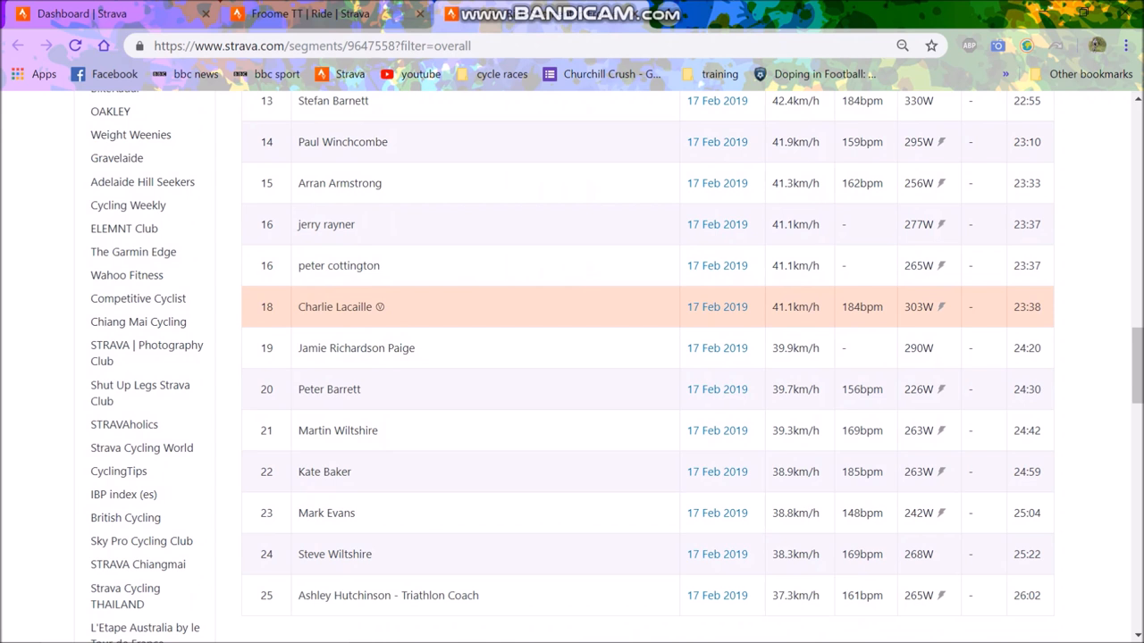
{"action": "scroll", "scroll_direction": "up", "scroll_amount": 3}
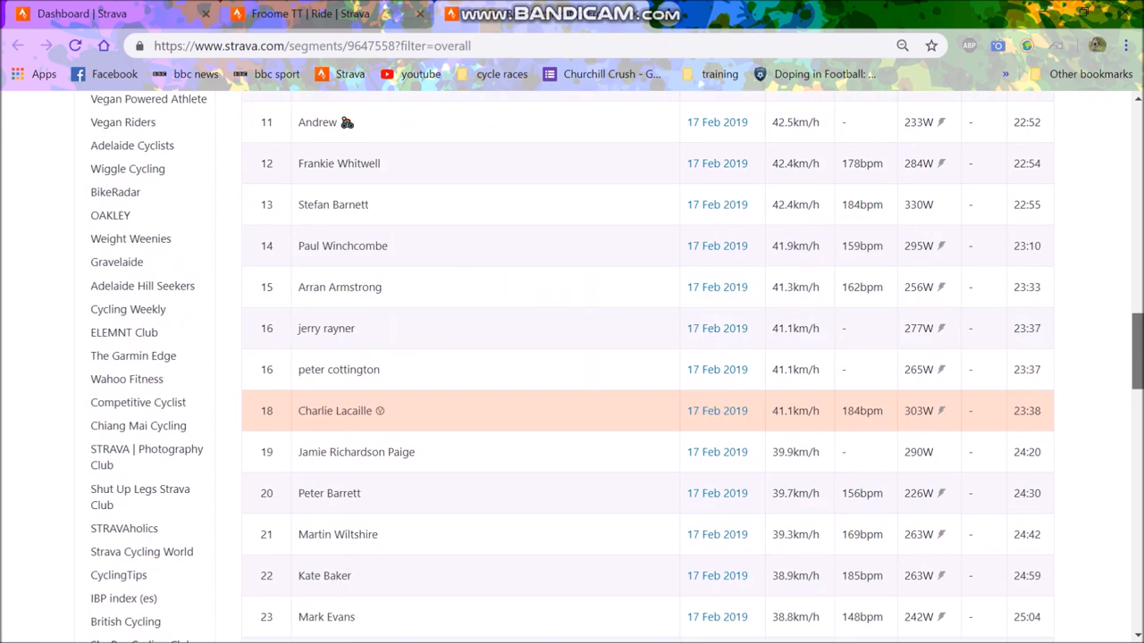
{"action": "scroll", "scroll_direction": "up", "scroll_amount": 3}
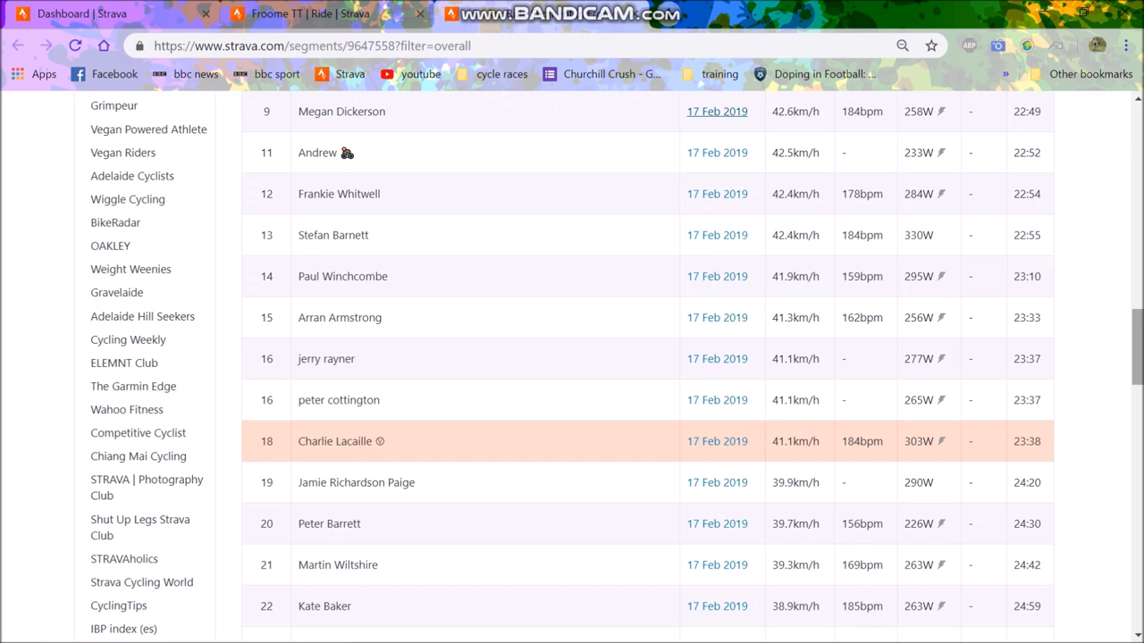
{"action": "scroll", "scroll_direction": "up", "scroll_amount": 3}
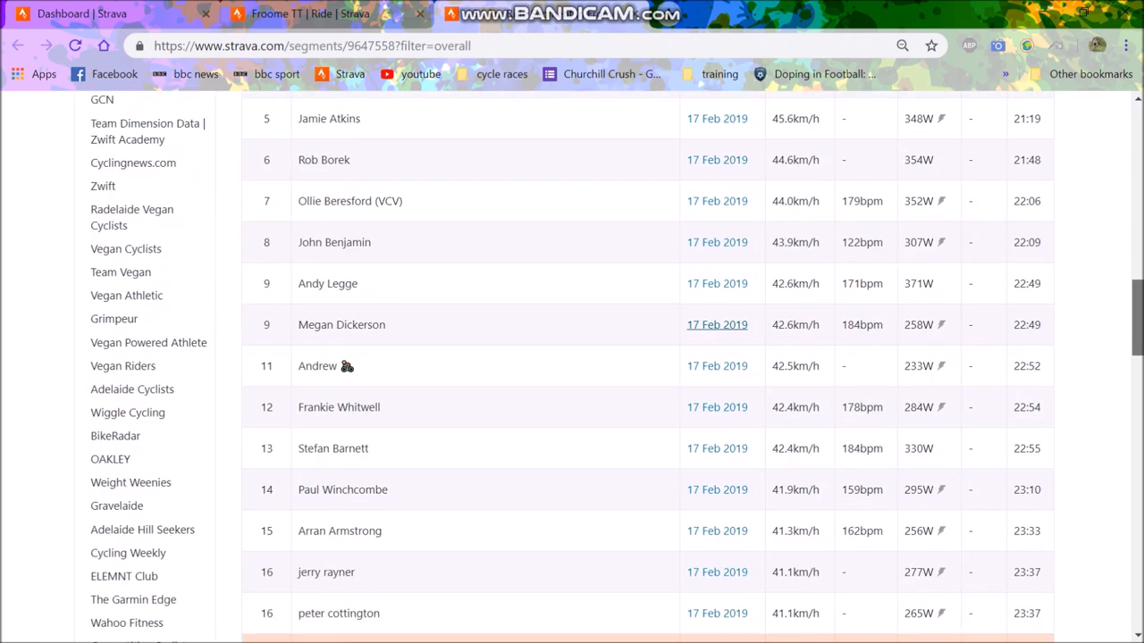
{"action": "scroll", "scroll_direction": "up", "scroll_amount": 3}
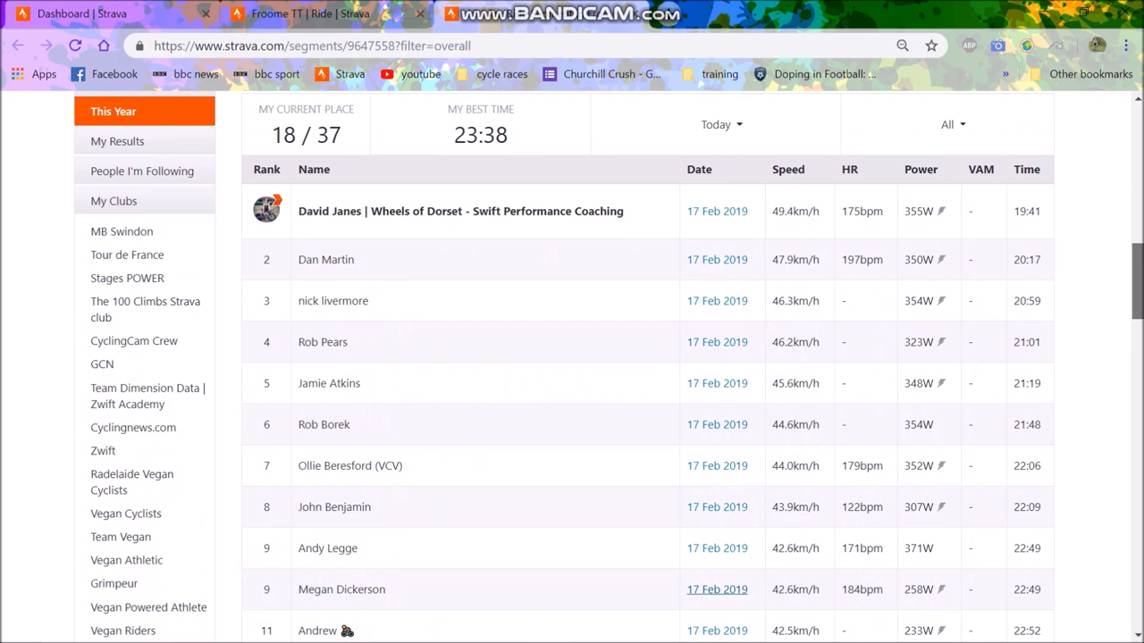
{"action": "scroll", "scroll_direction": "down", "scroll_amount": 3}
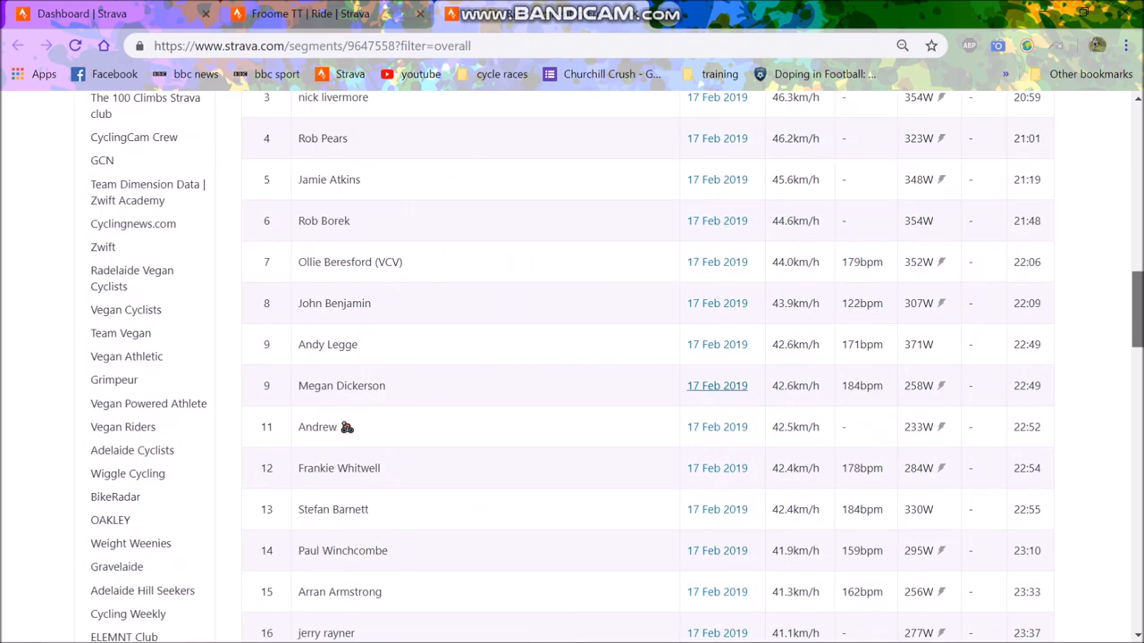
{"action": "scroll", "scroll_direction": "down", "scroll_amount": 3}
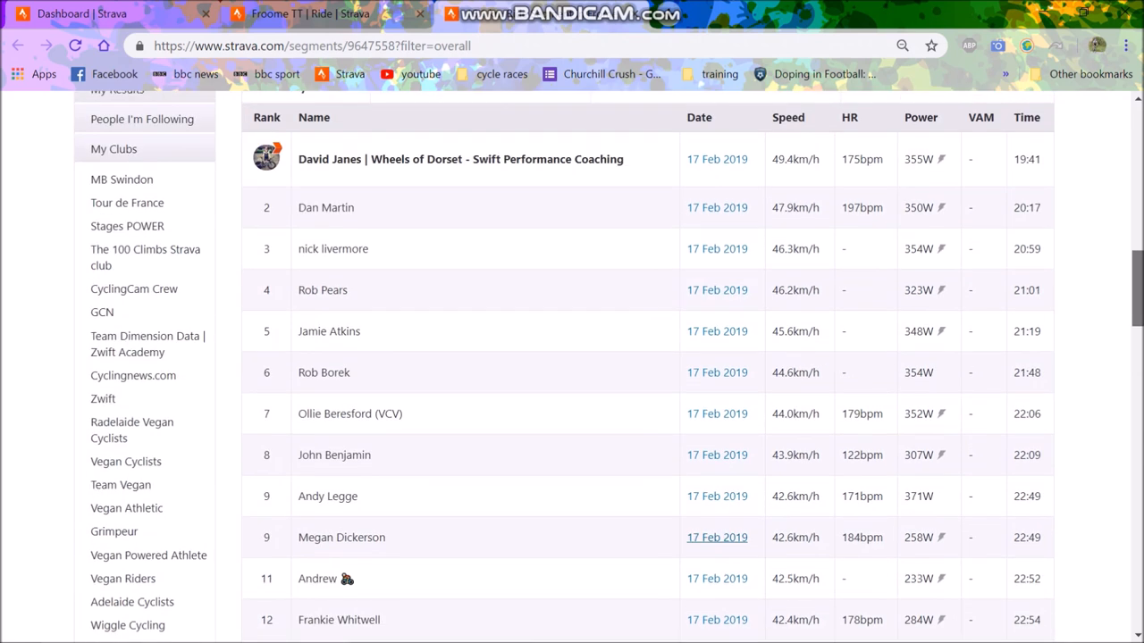
{"action": "scroll", "scroll_direction": "down", "scroll_amount": 3}
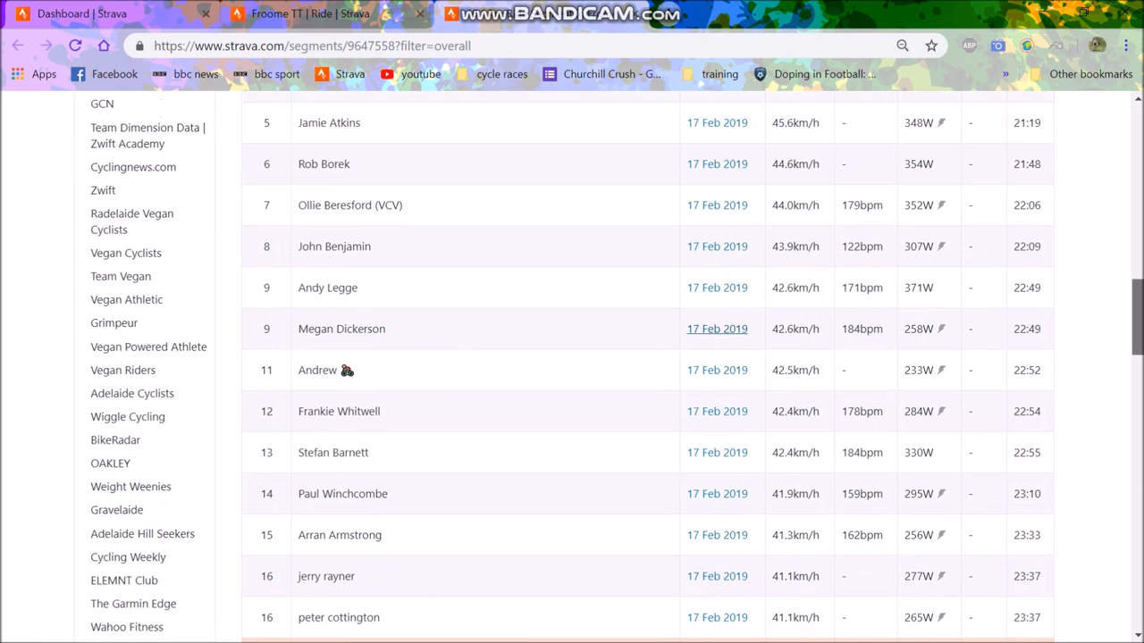
{"action": "scroll", "scroll_direction": "down", "scroll_amount": 3}
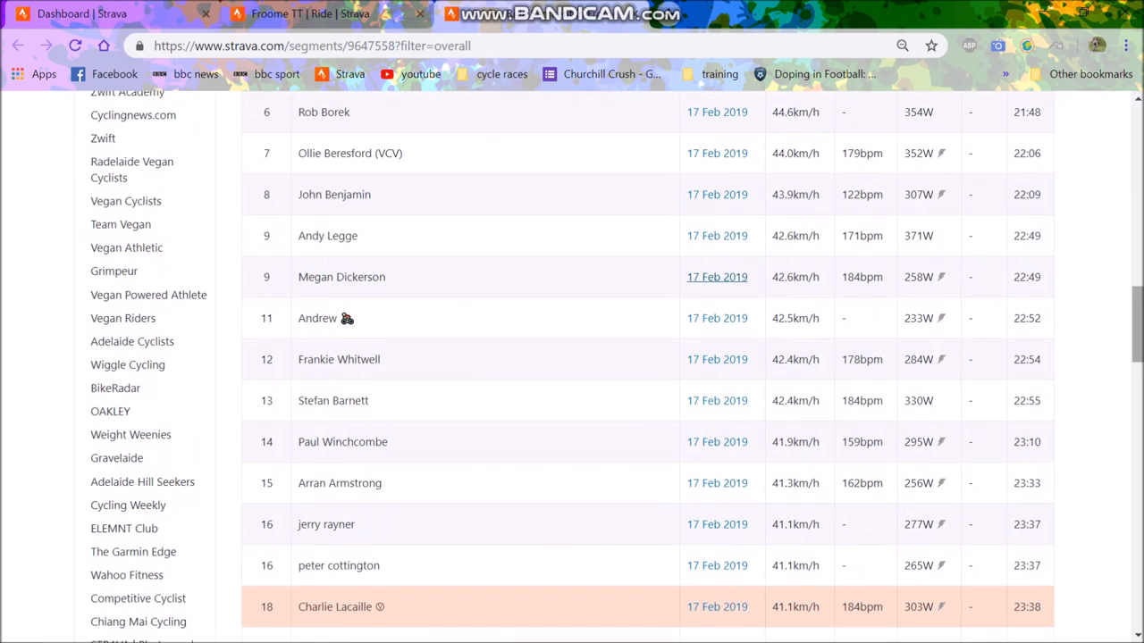
{"action": "scroll", "scroll_direction": "down", "scroll_amount": 3}
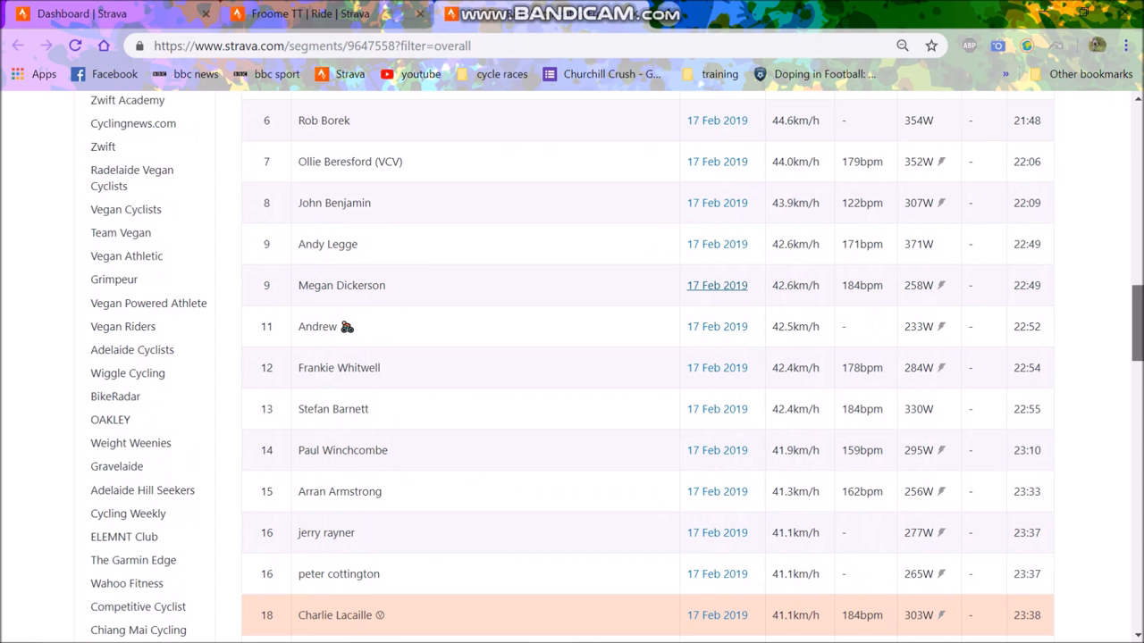
{"action": "scroll", "scroll_direction": "up", "scroll_amount": 3}
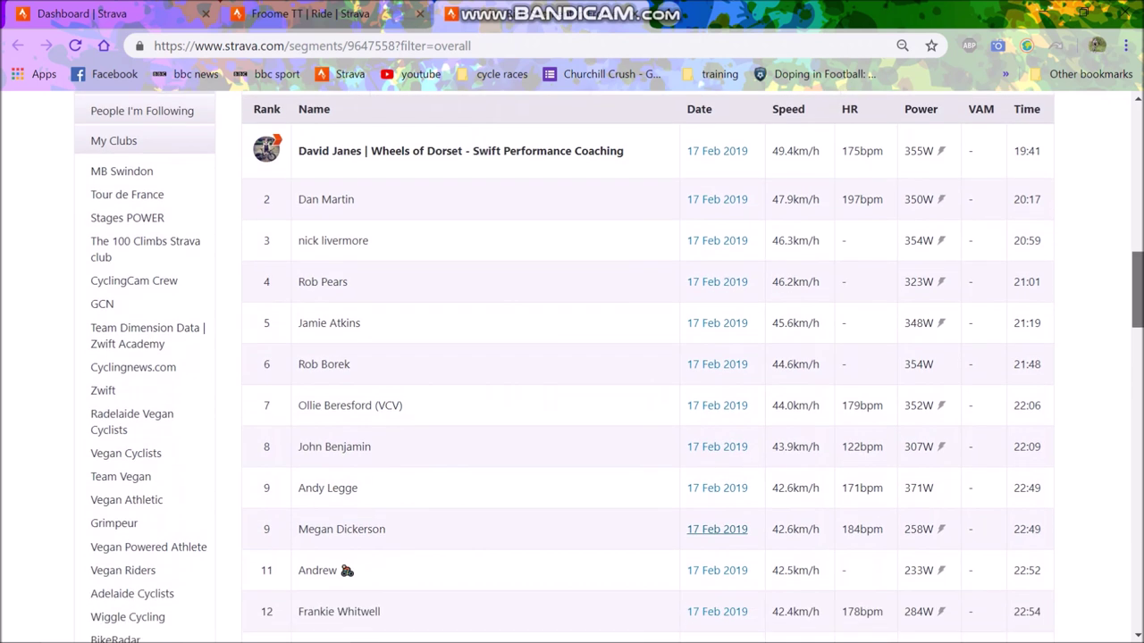
{"action": "scroll", "scroll_direction": "down", "scroll_amount": 3}
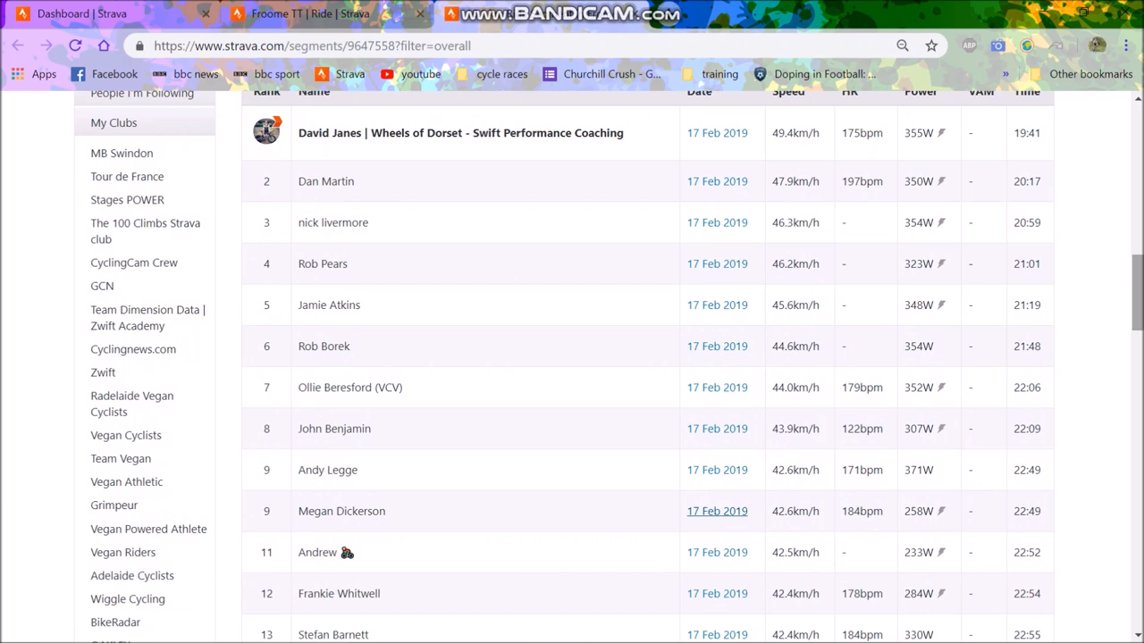
{"action": "scroll", "scroll_direction": "down", "scroll_amount": 3}
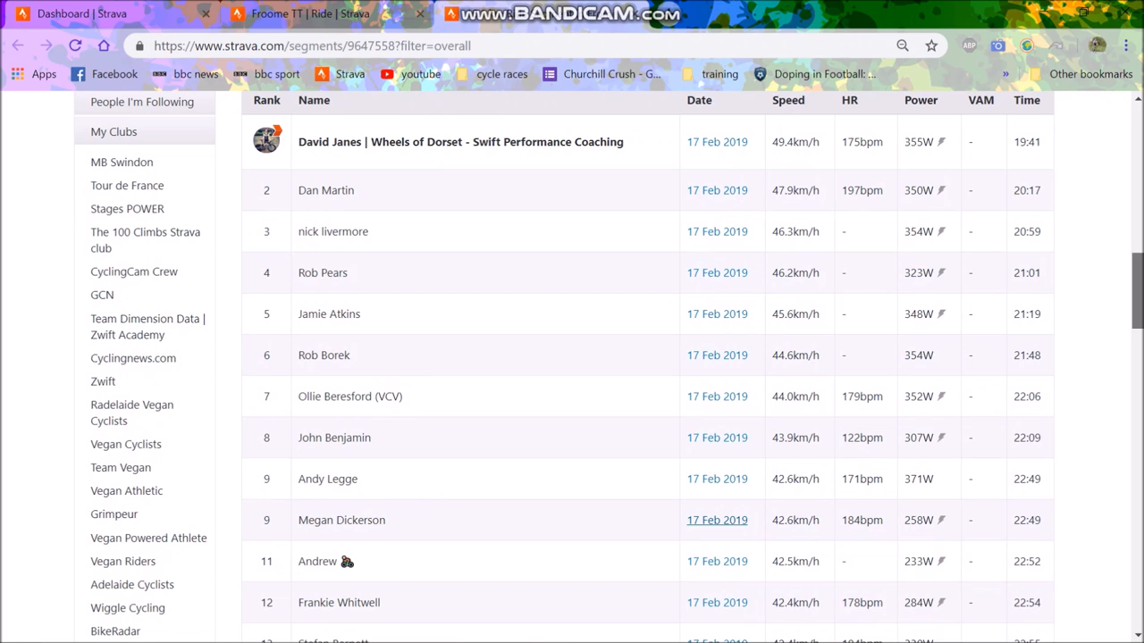
{"action": "scroll", "scroll_direction": "down", "scroll_amount": 3}
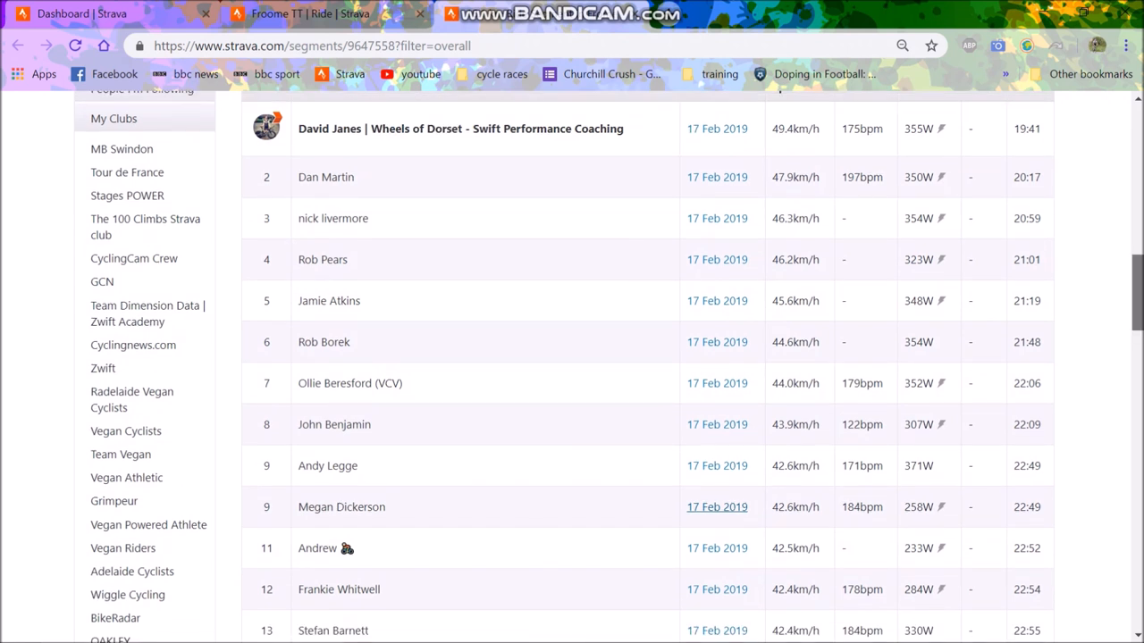
{"action": "scroll", "scroll_direction": "down", "scroll_amount": 3}
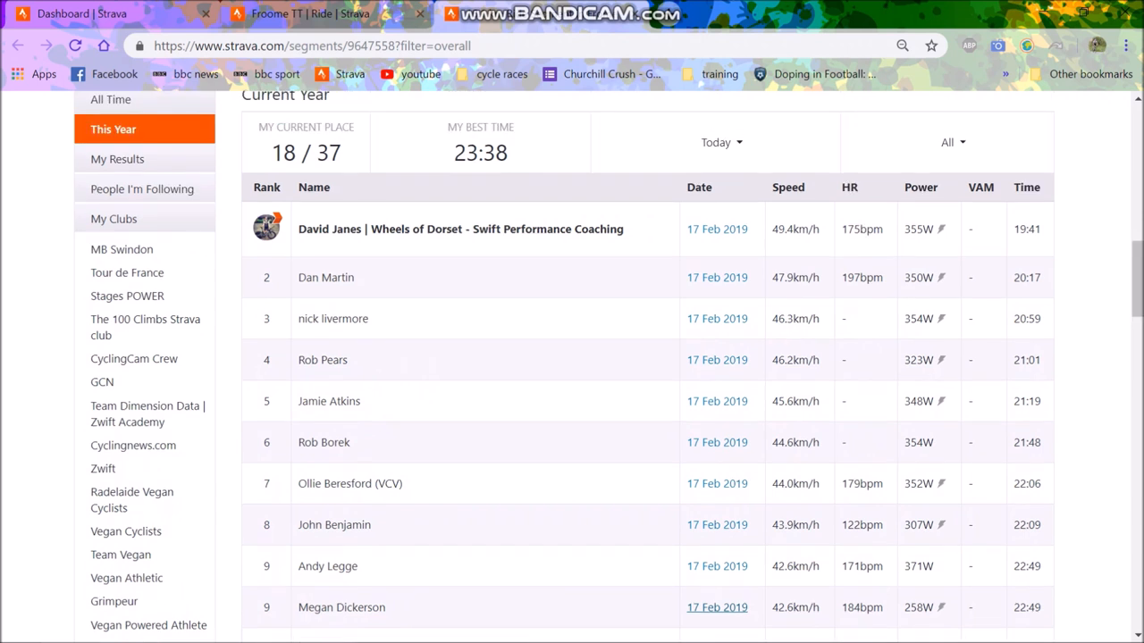
{"action": "scroll", "scroll_direction": "down", "scroll_amount": 3}
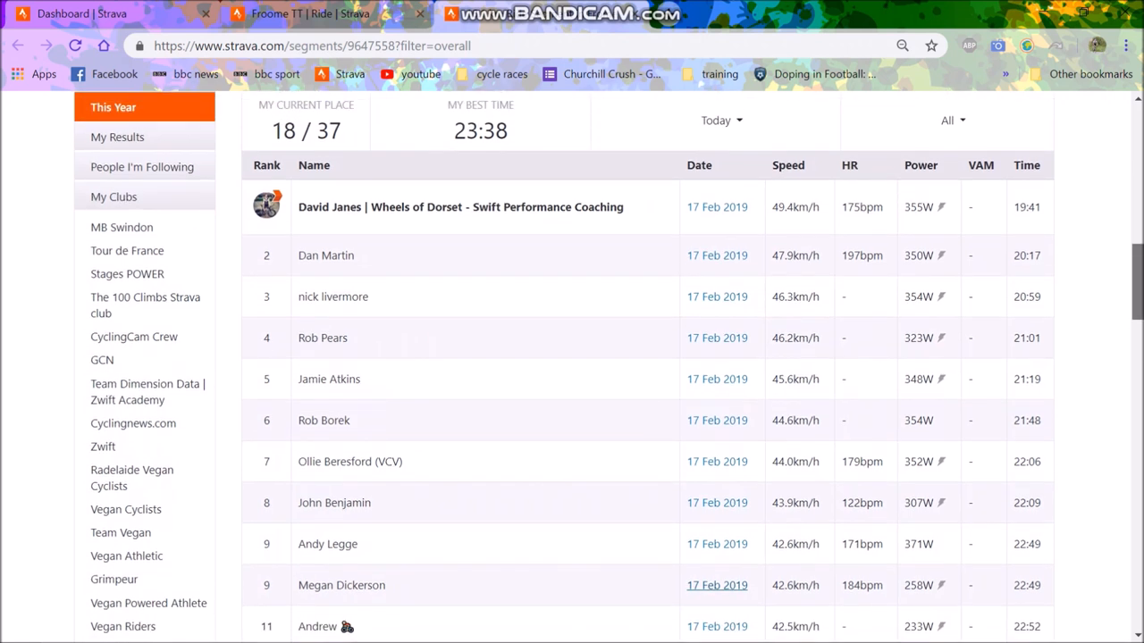